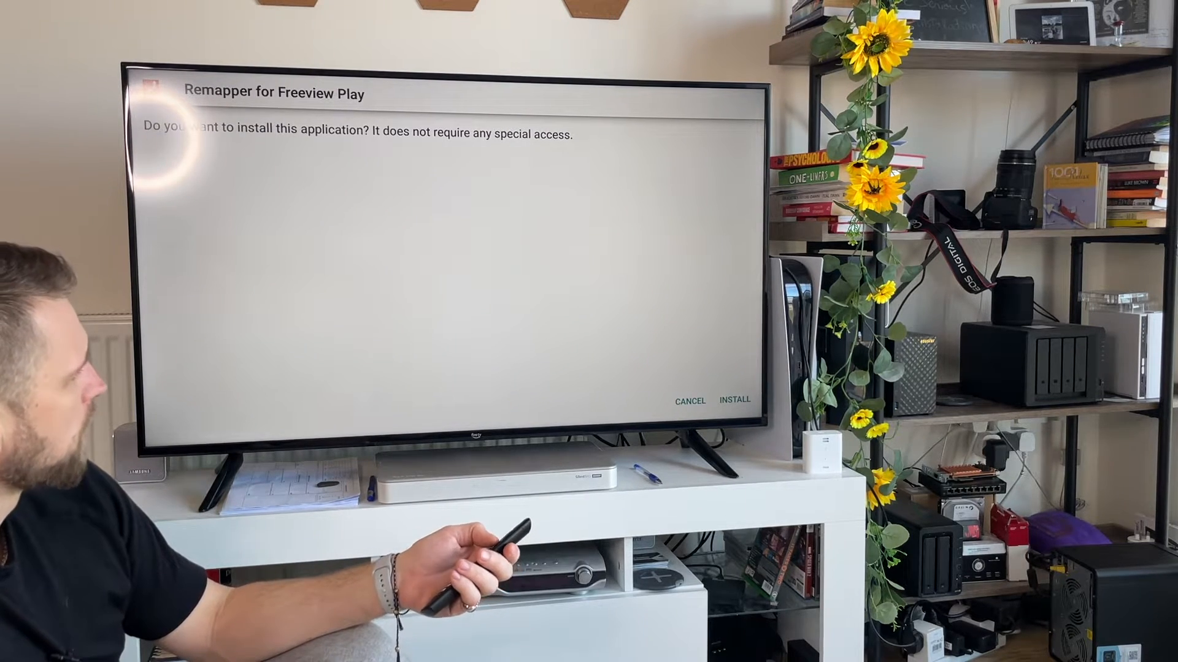
Step: Dismiss the Remapper for Freeview Play install prompt to reveal the 10.0.1.30 login request
left_click(734, 399)
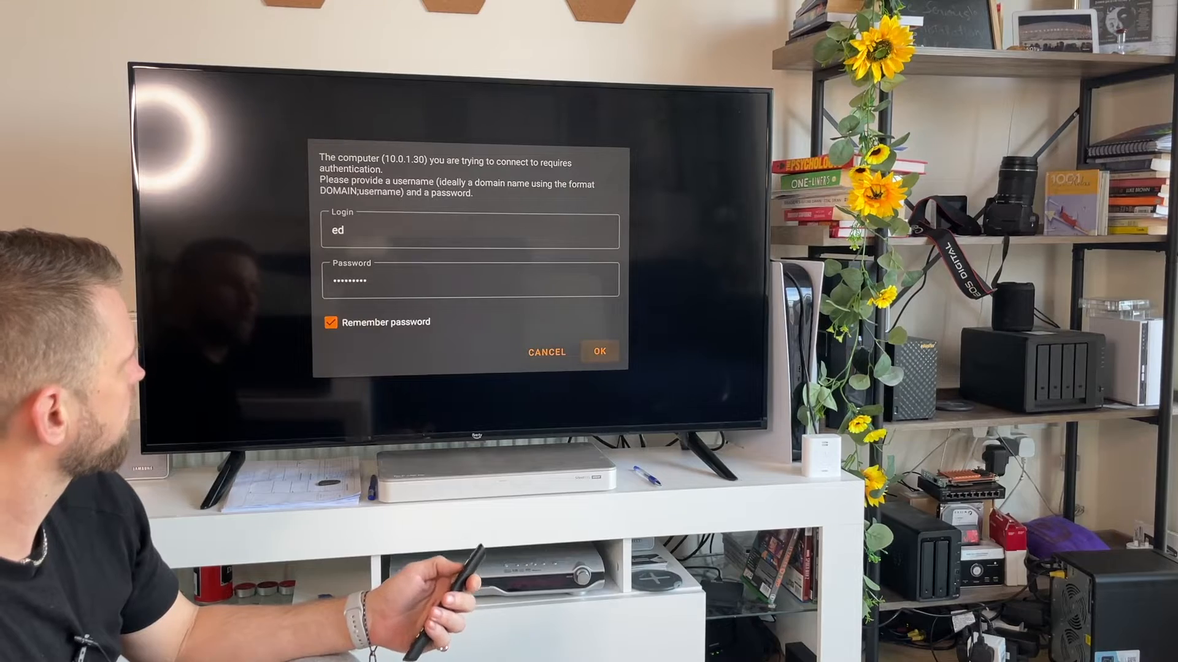
Step: Submit the saved NAS credentials to stream the seaside sunset MKV, then go Home
left_click(599, 351)
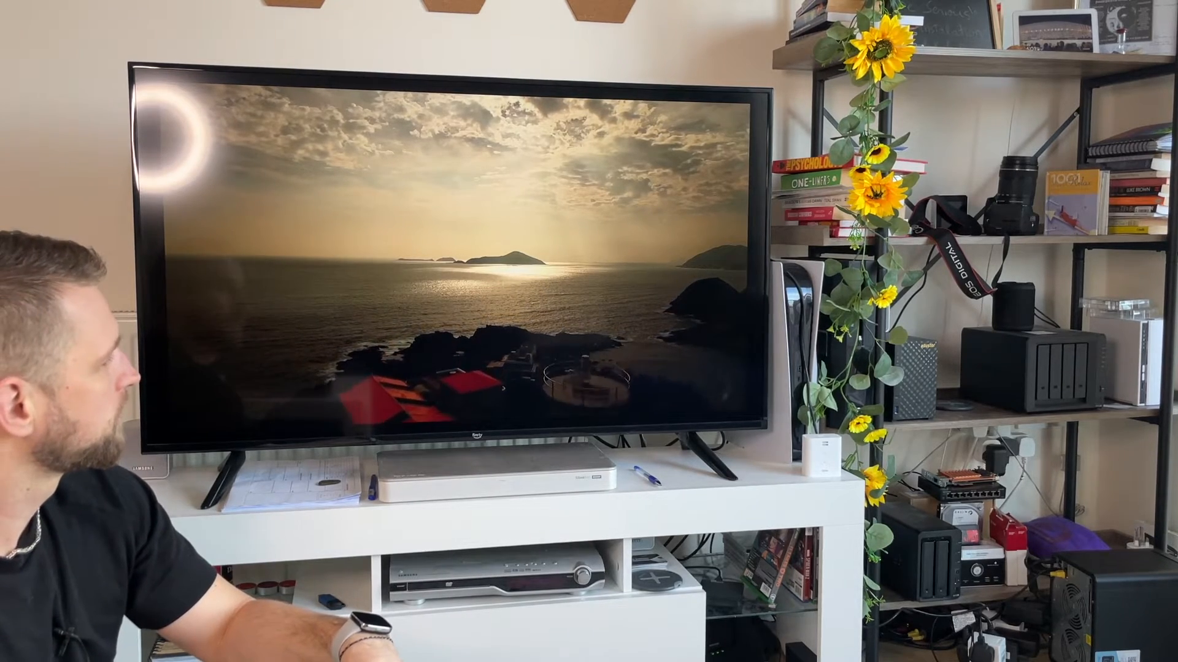
key("home")
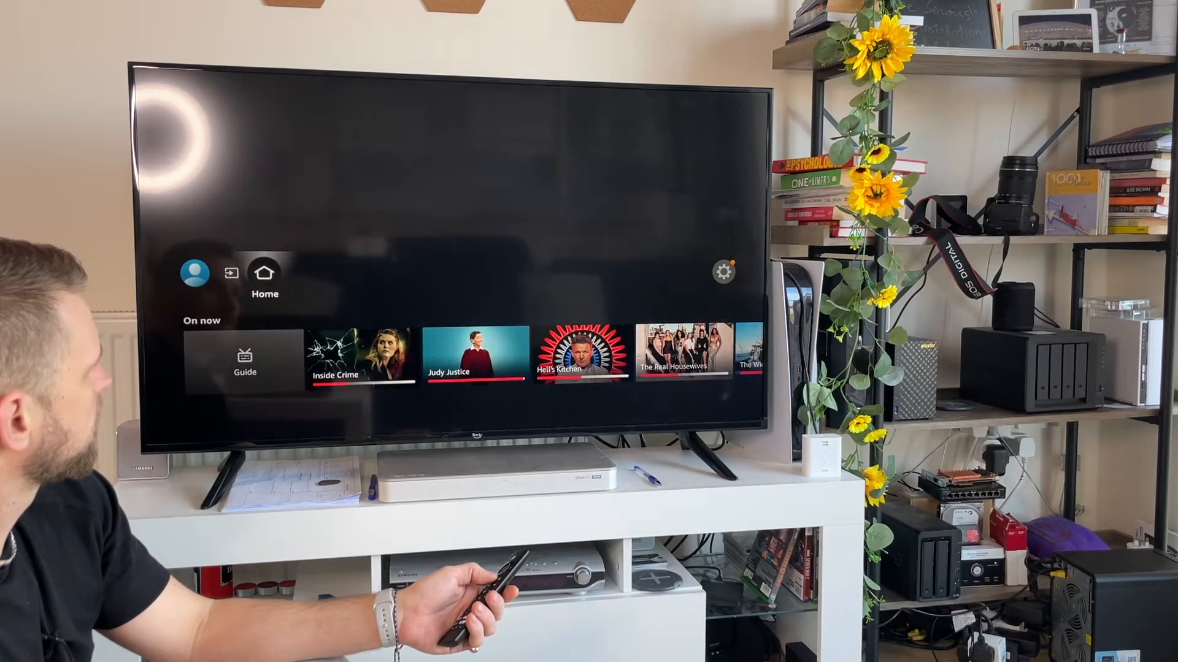